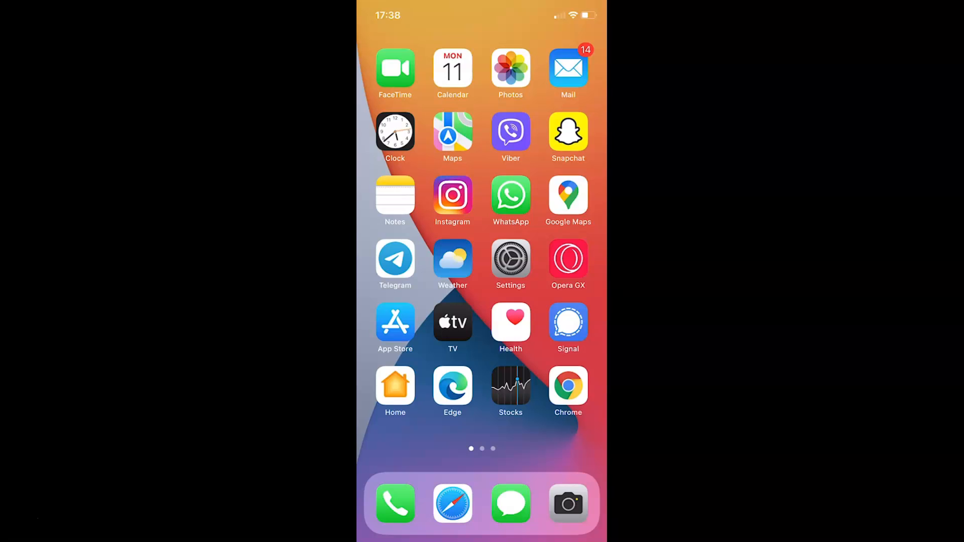
mouse_move(532, 246)
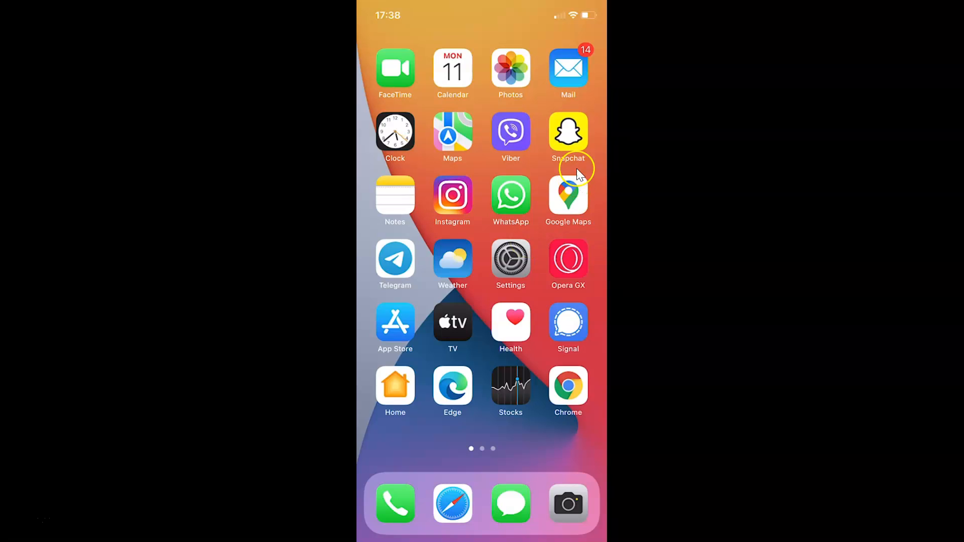
mouse_move(569, 134)
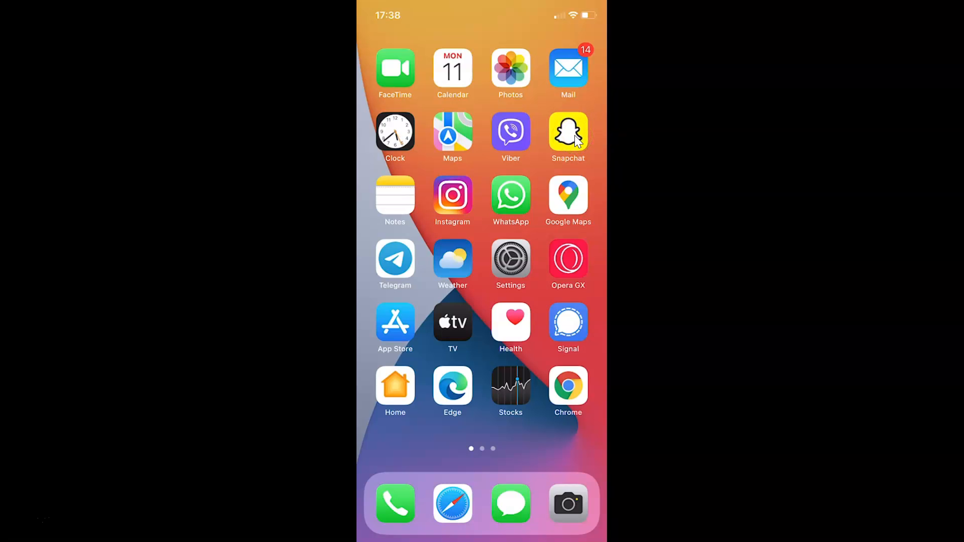
- Launch Snapchat to the camera and go to your own profile via the Bitmoji avatar
click(568, 130)
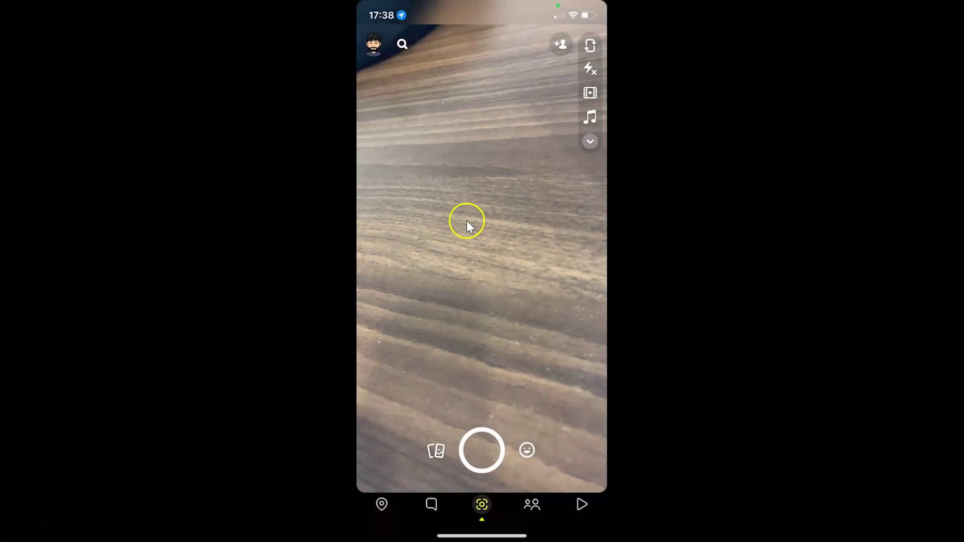
mouse_move(381, 64)
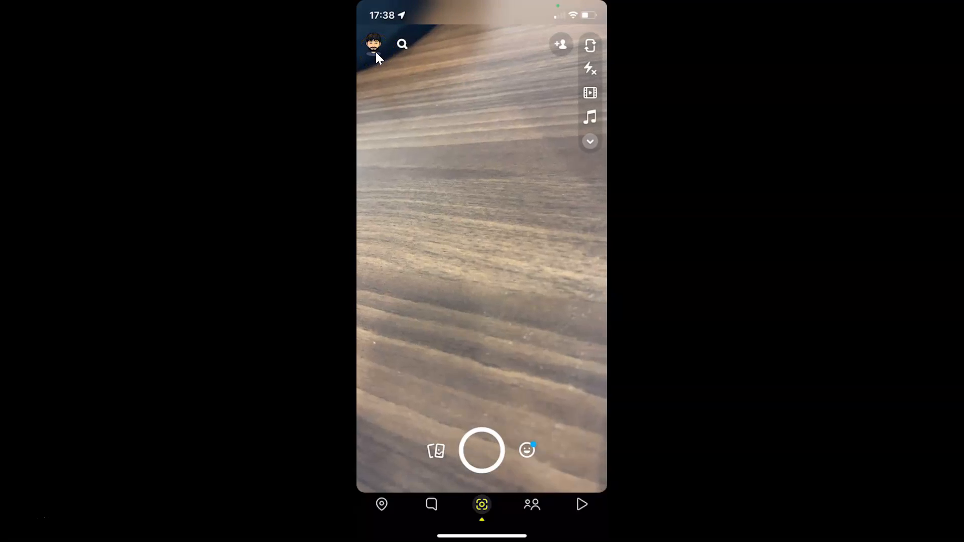
click(374, 43)
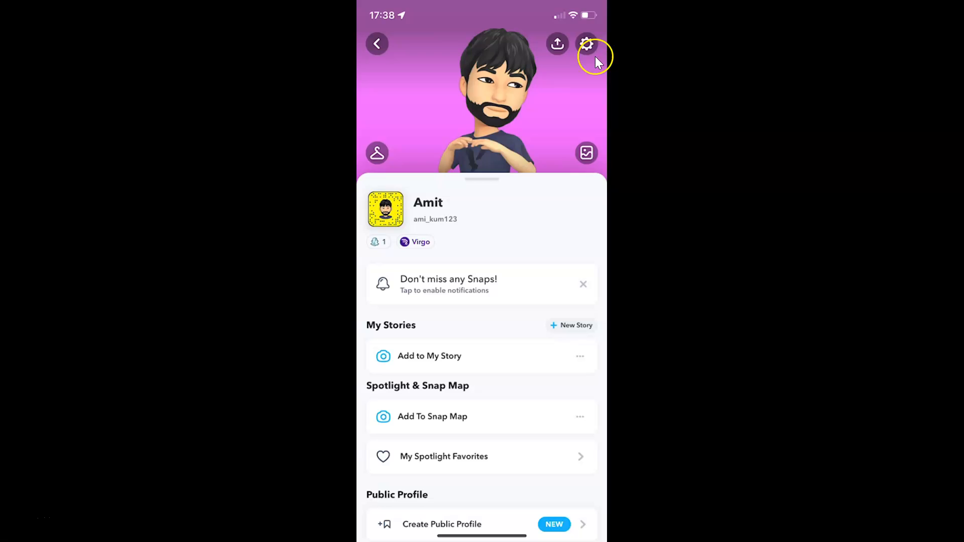
mouse_move(583, 61)
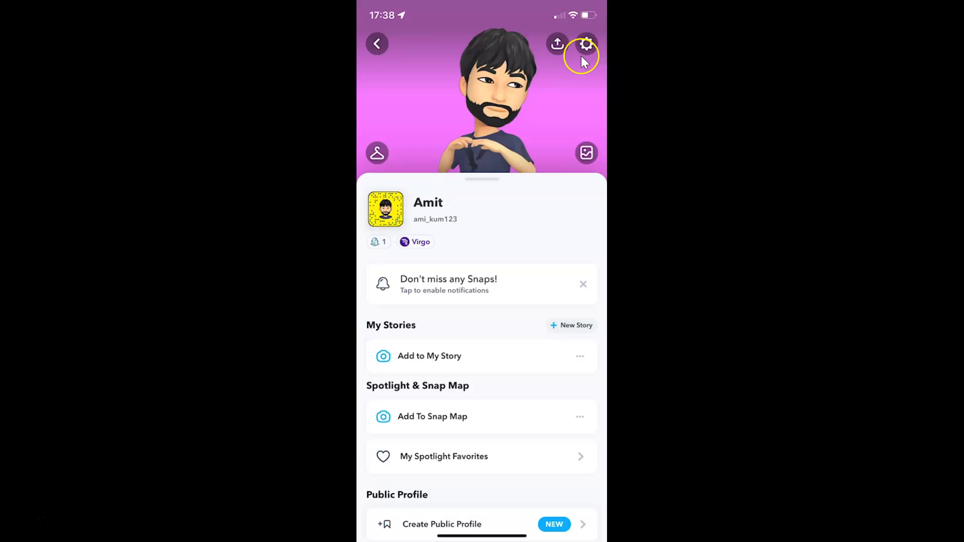
mouse_move(585, 55)
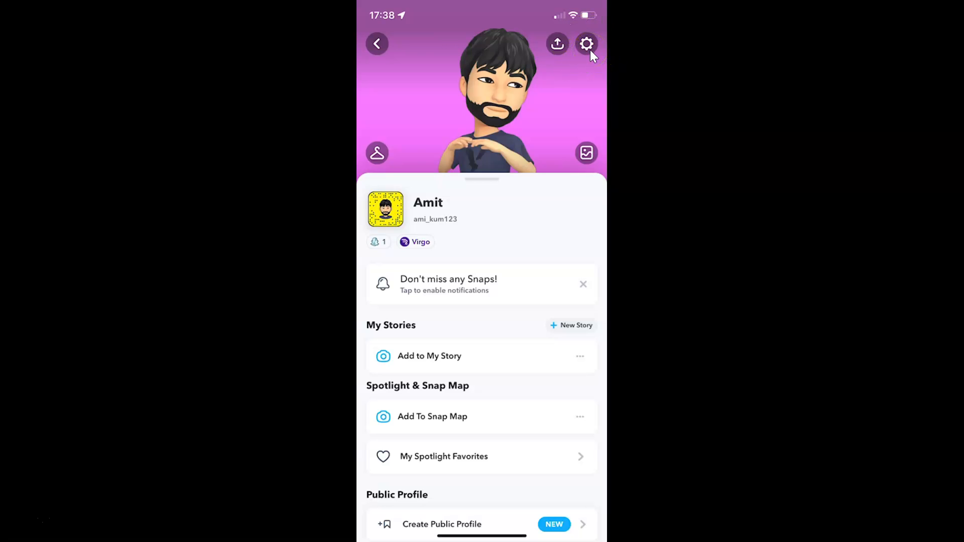
- Enter Settings from the gear icon and scroll down to the Feedback section
click(585, 44)
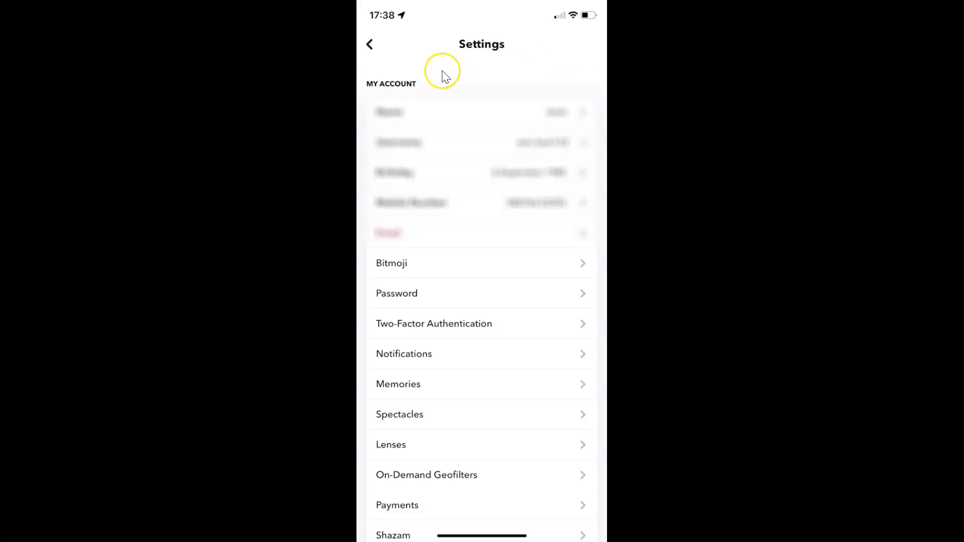
mouse_move(498, 269)
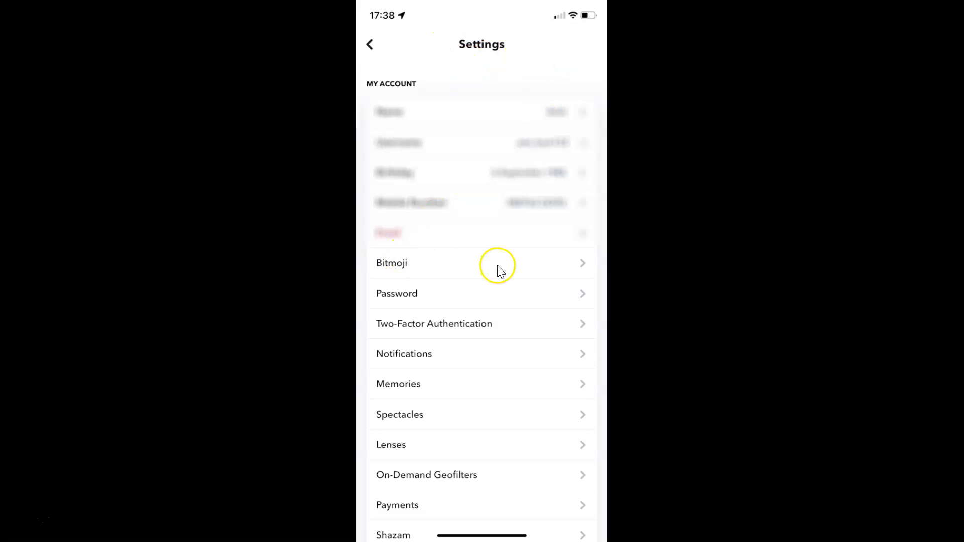
mouse_move(483, 279)
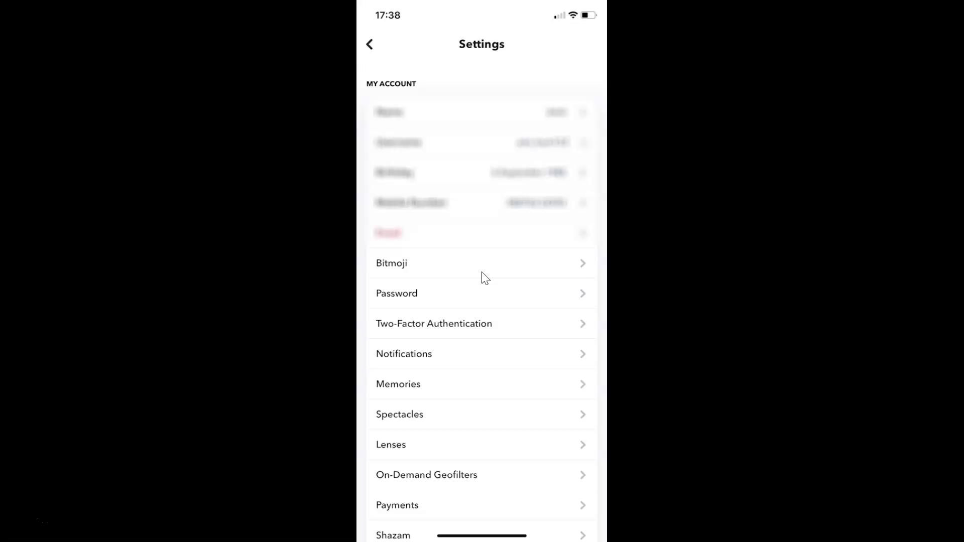
scroll(down, 3)
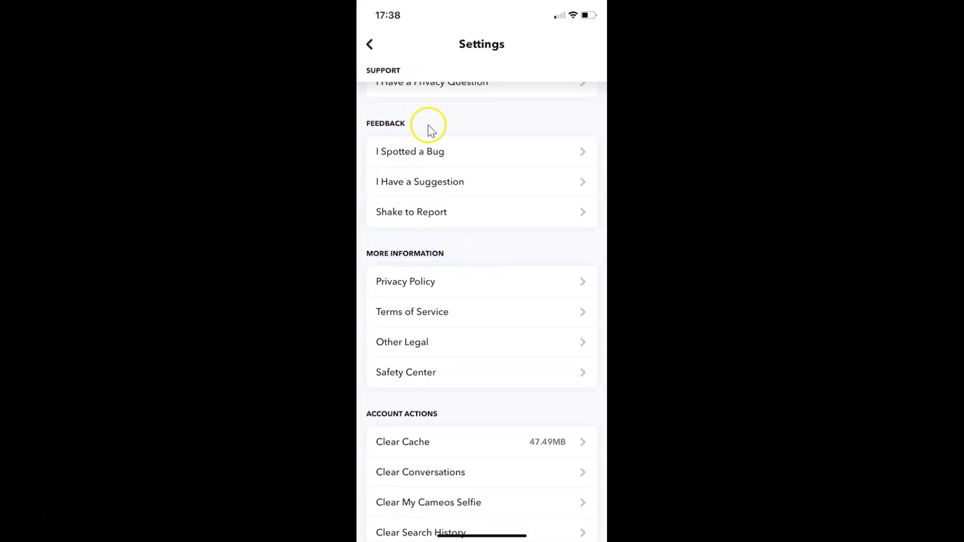
mouse_move(438, 219)
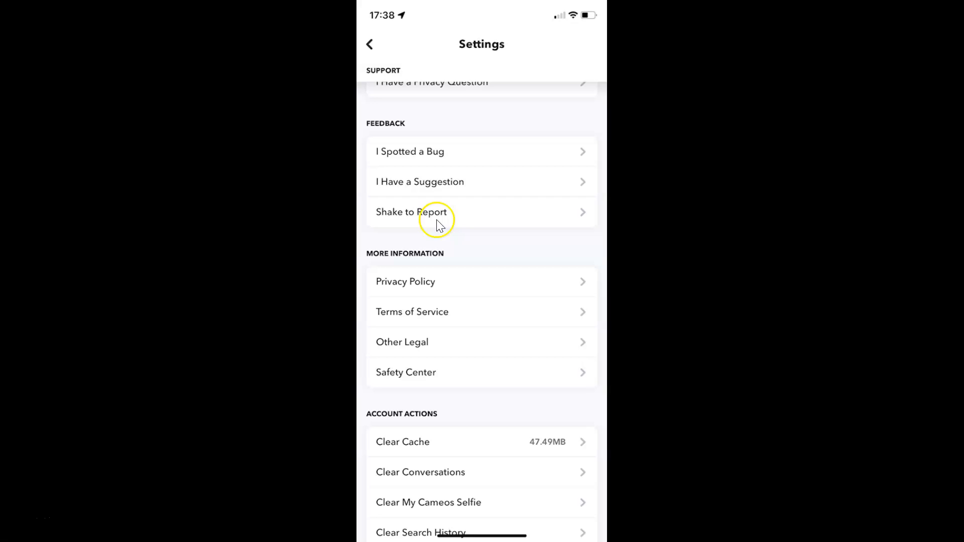
mouse_move(428, 220)
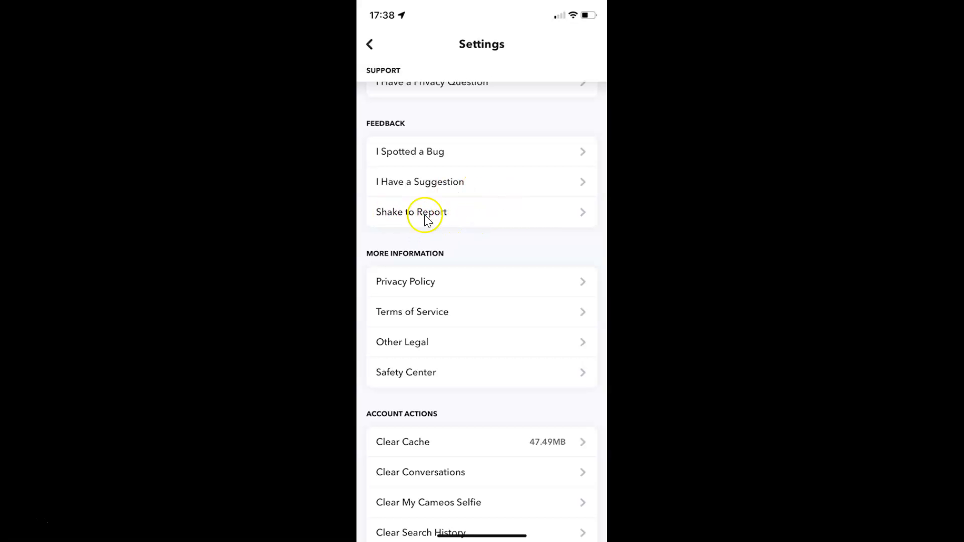
mouse_move(454, 220)
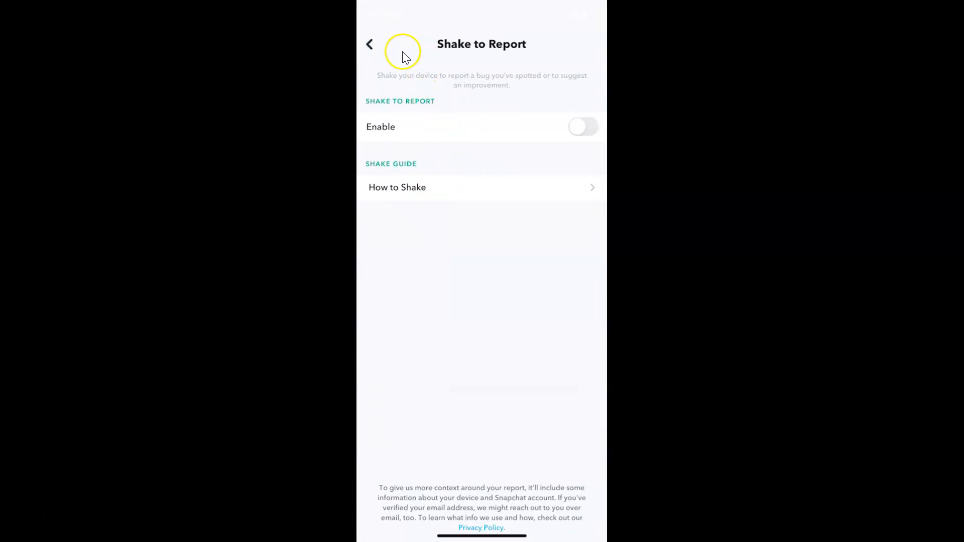
mouse_move(519, 204)
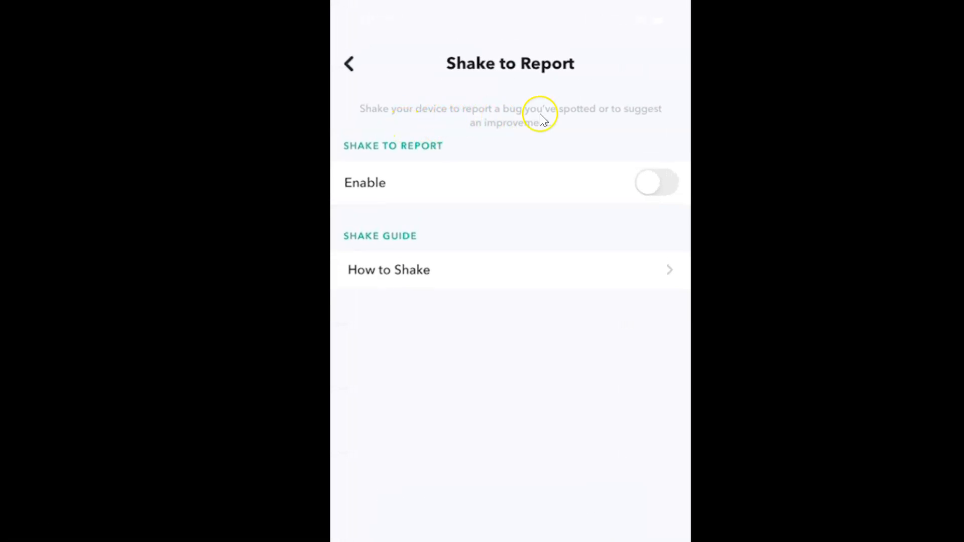
mouse_move(486, 117)
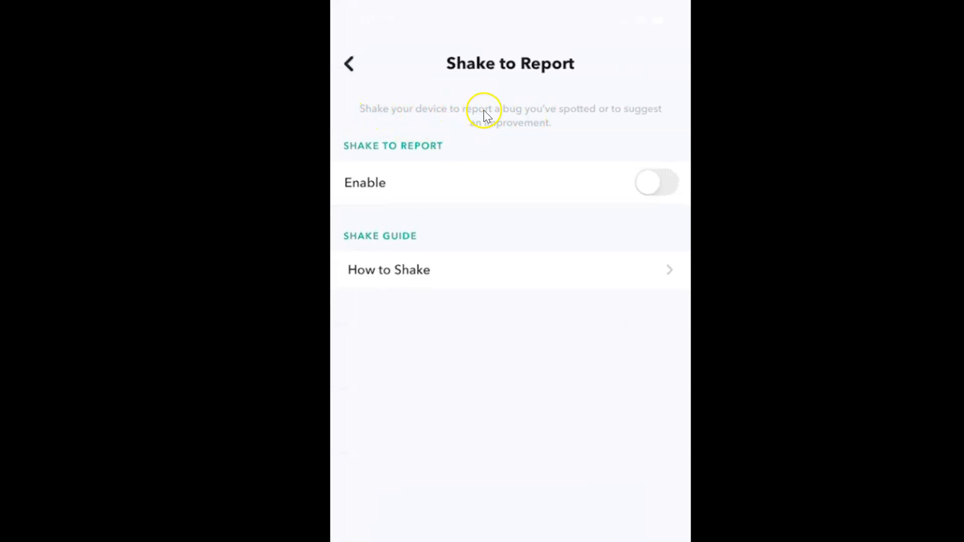
mouse_move(581, 115)
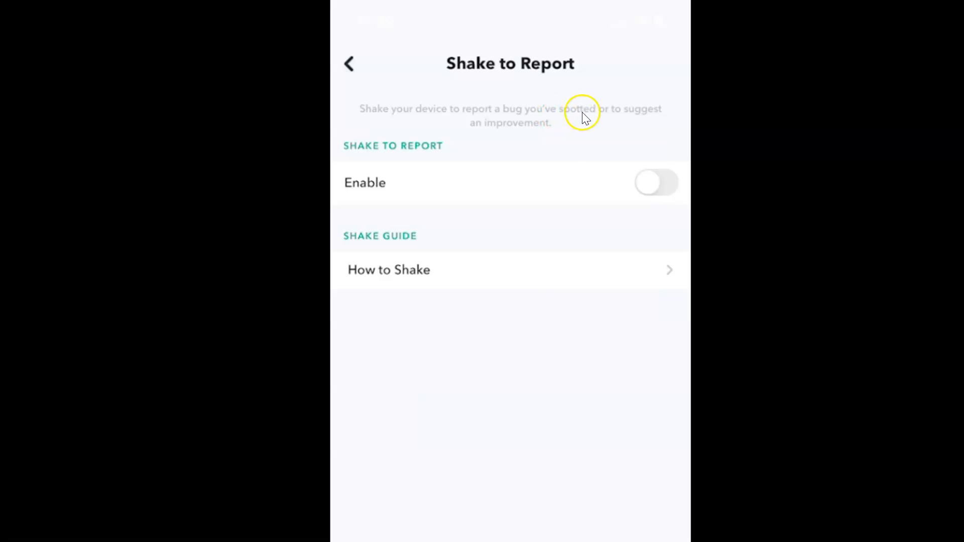
mouse_move(537, 133)
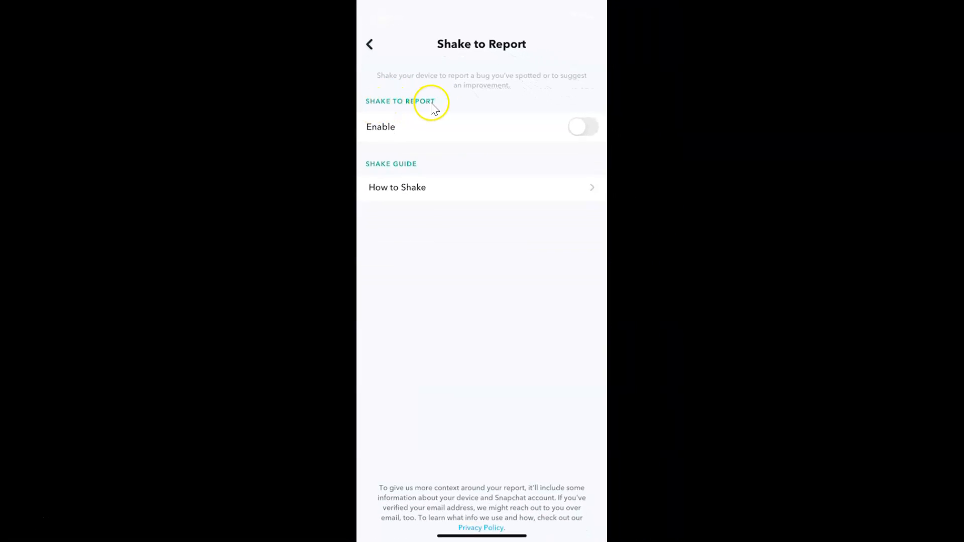
mouse_move(423, 113)
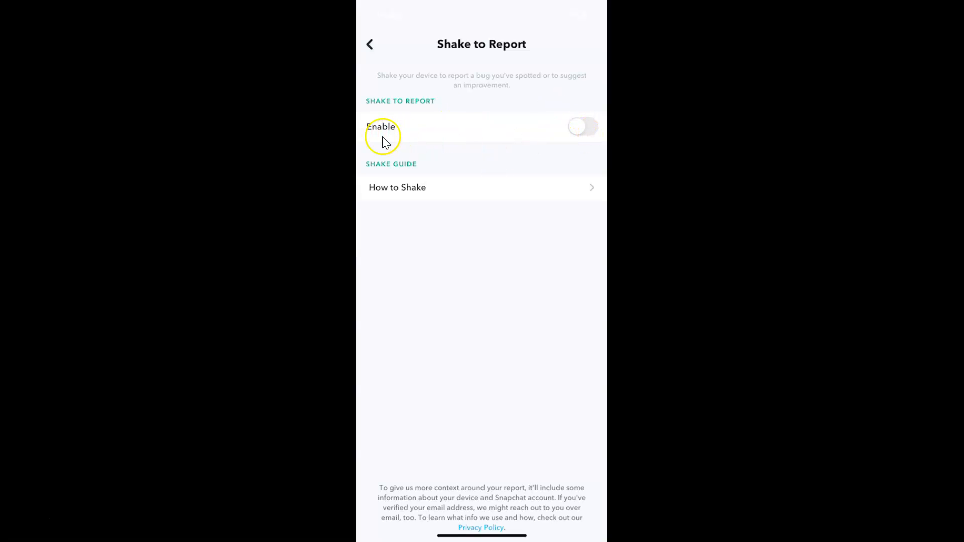
mouse_move(449, 137)
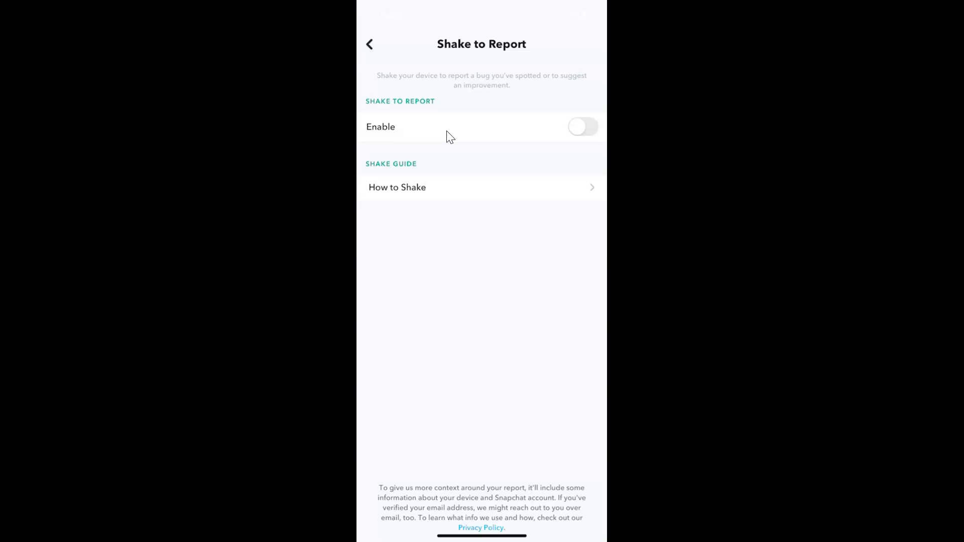
mouse_move(550, 134)
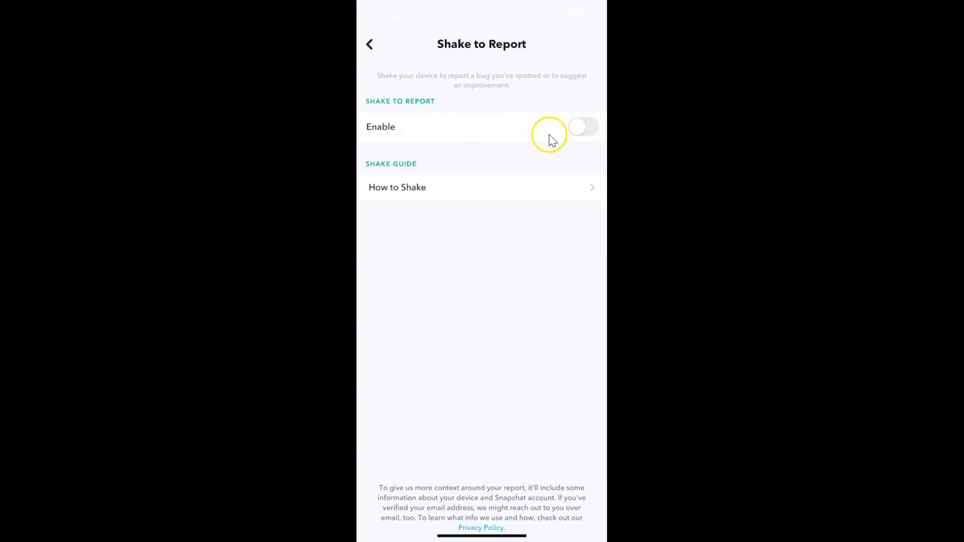
mouse_move(444, 135)
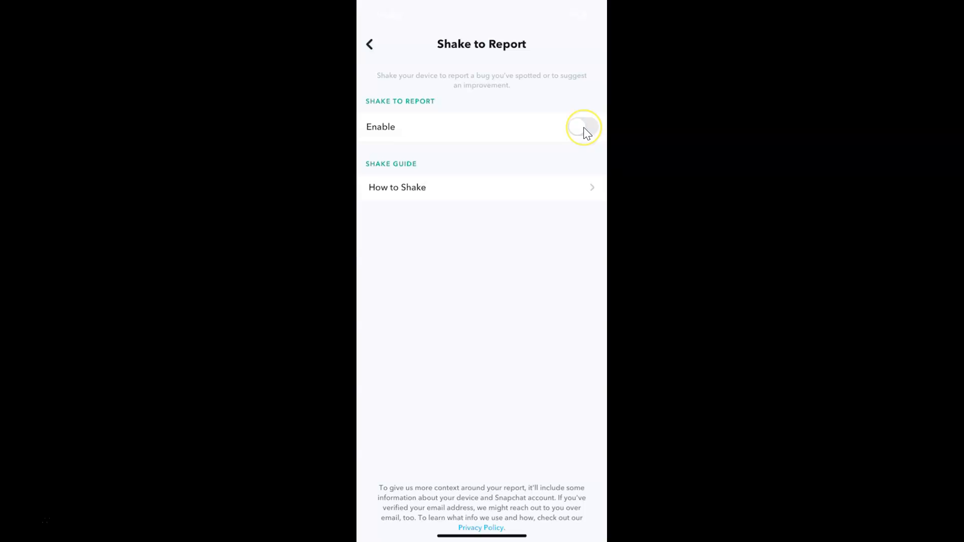
- Switch the Shake to Report Enable toggle on so it turns green
click(583, 127)
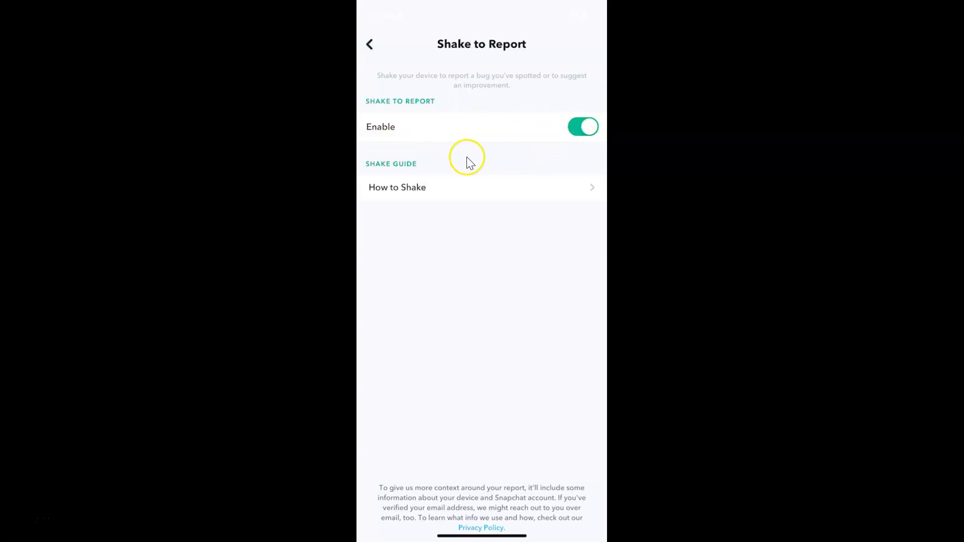
mouse_move(495, 132)
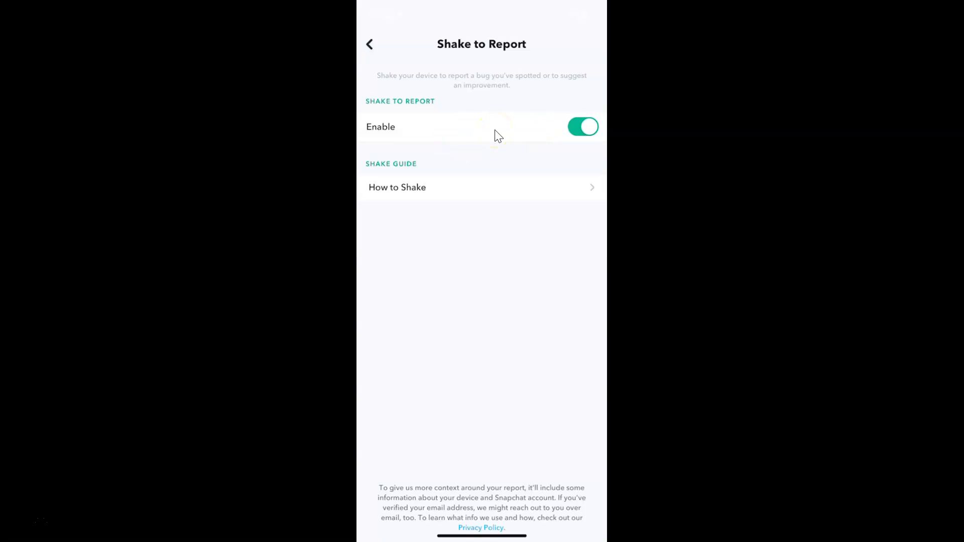
mouse_move(382, 158)
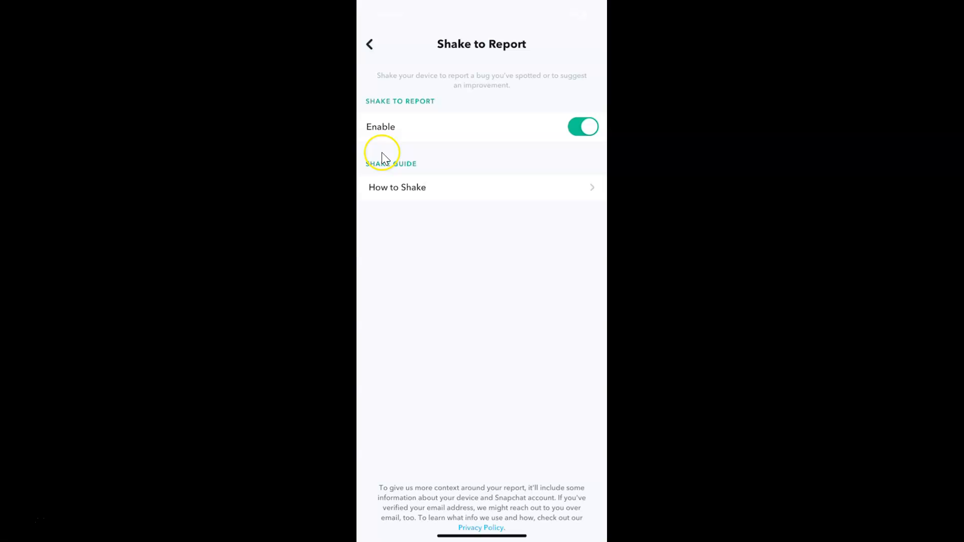
mouse_move(374, 180)
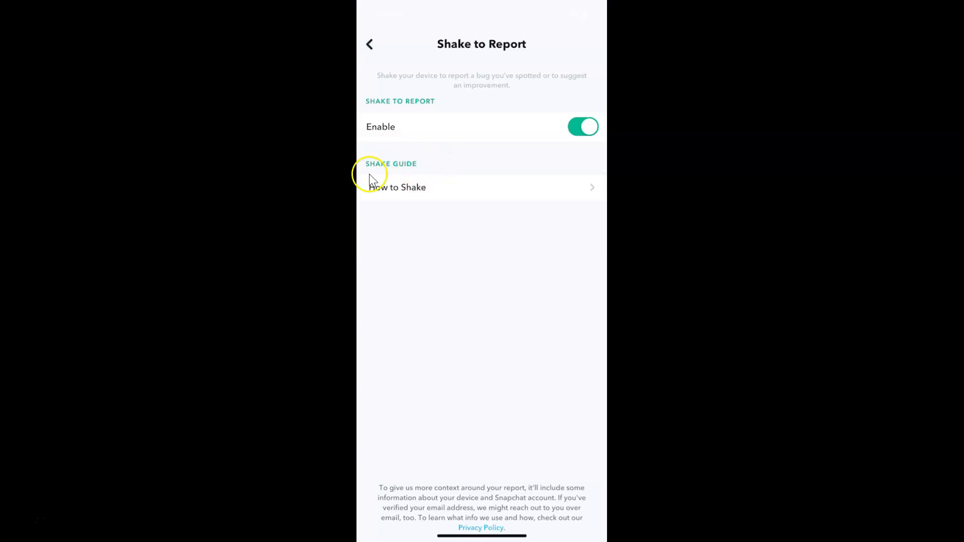
mouse_move(384, 199)
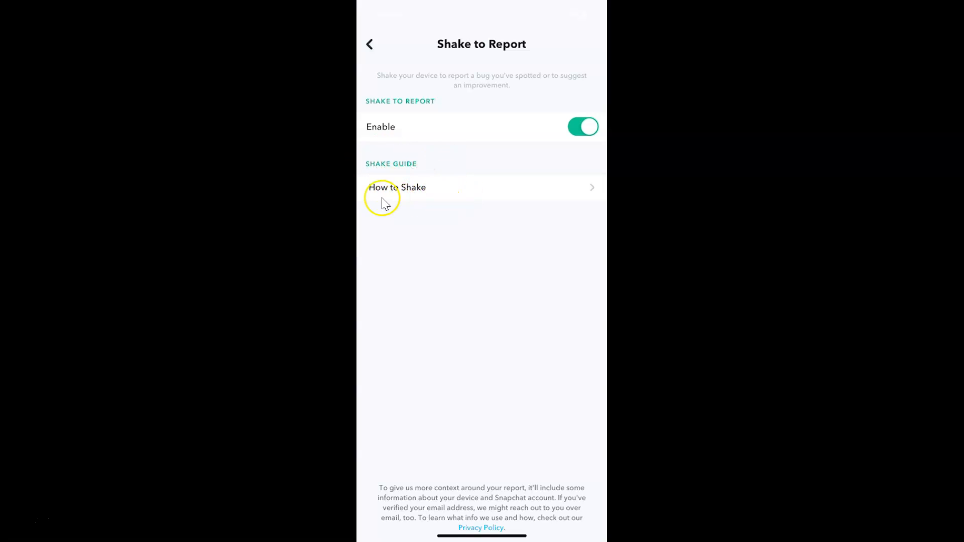
mouse_move(432, 197)
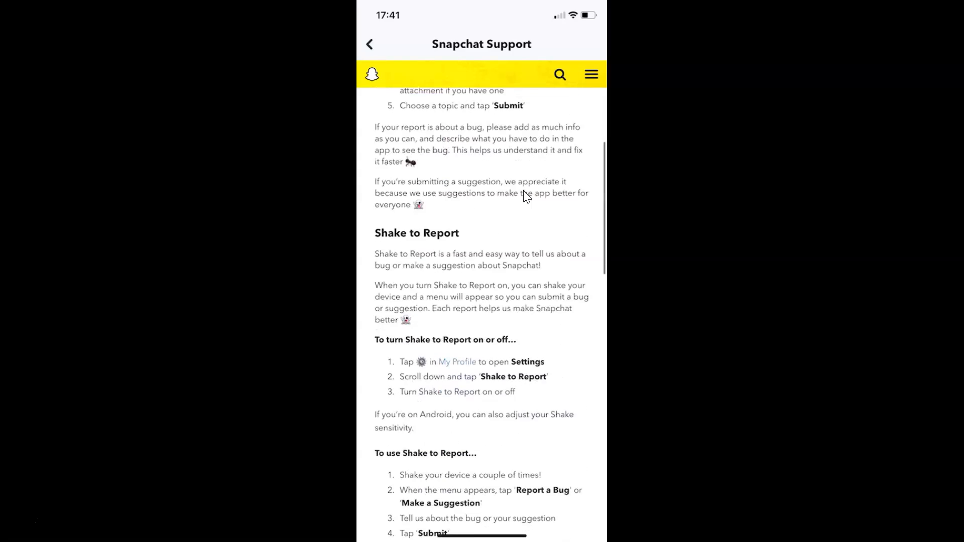
- Scroll the Snapchat Support article down to the Shake to Report instructions
scroll(down, 3)
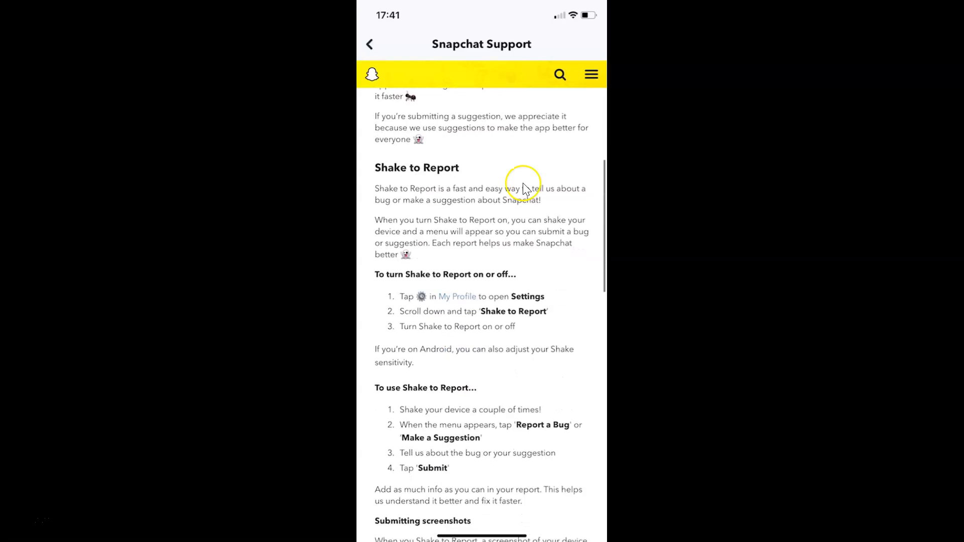
mouse_move(423, 190)
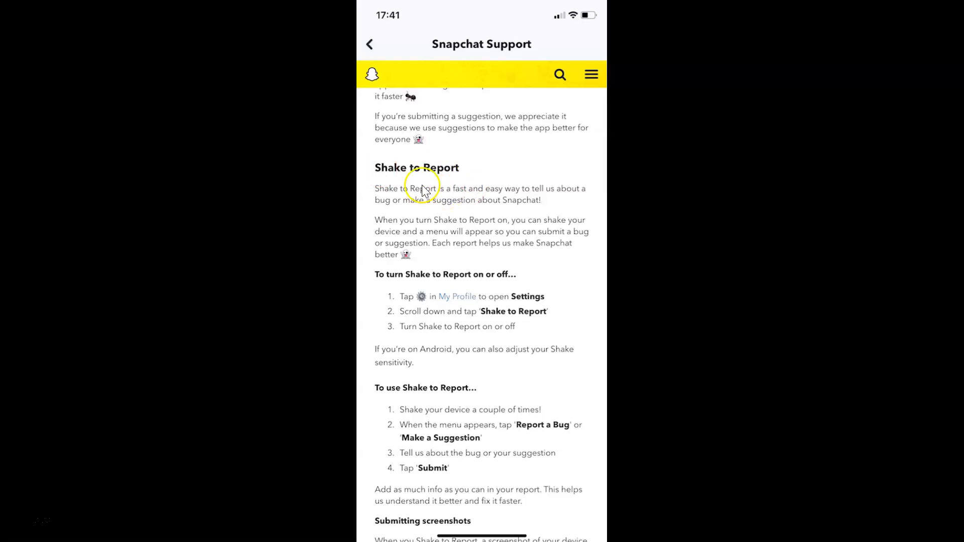
mouse_move(498, 404)
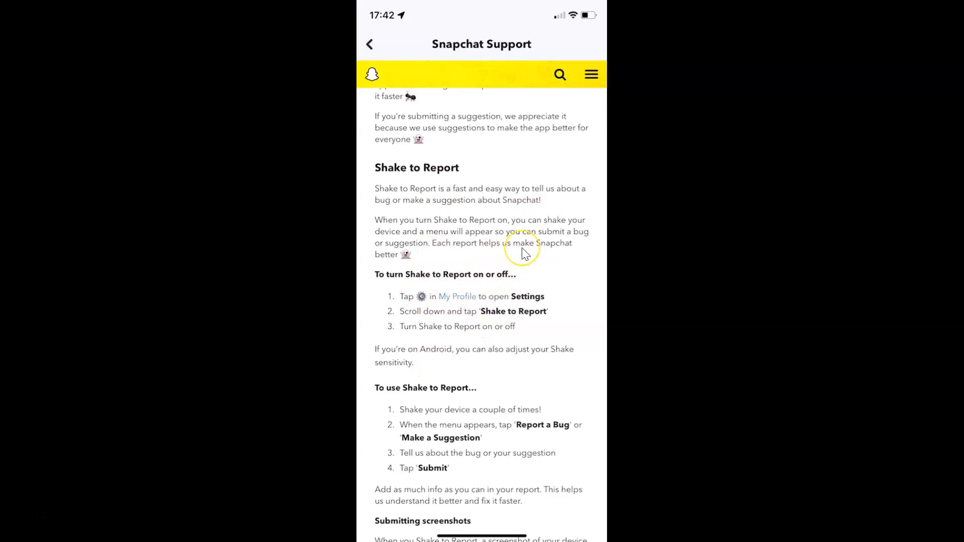
mouse_move(522, 251)
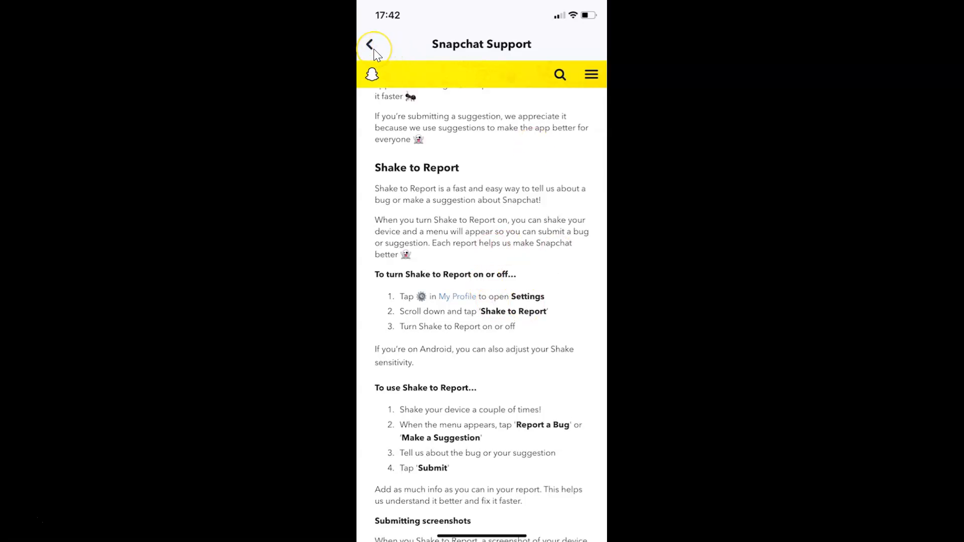
- Back out of Snapchat Support and Settings to return to the camera view
click(371, 44)
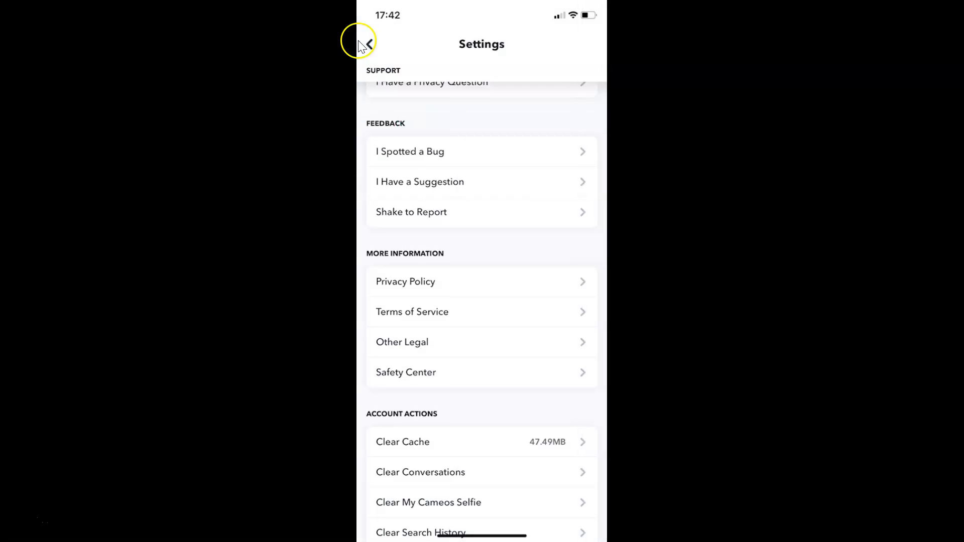
click(368, 43)
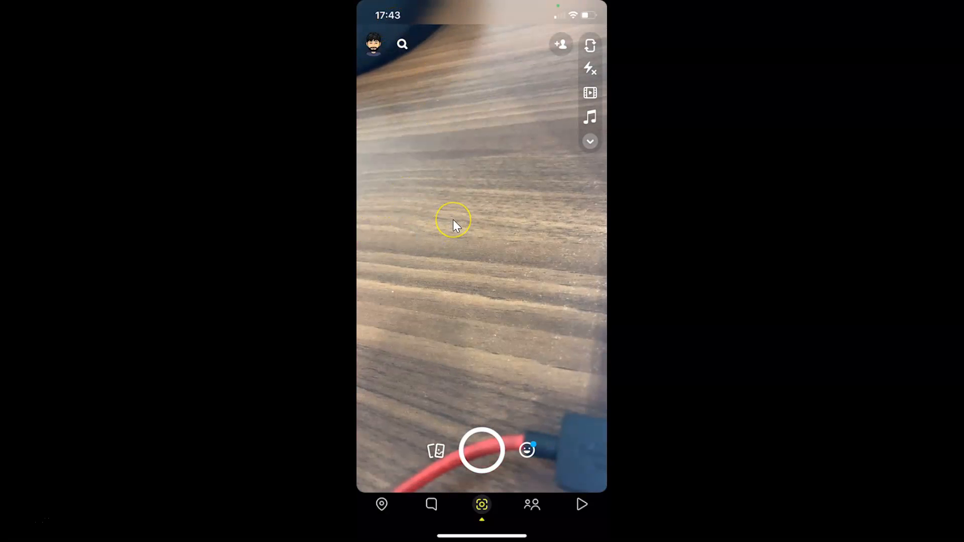